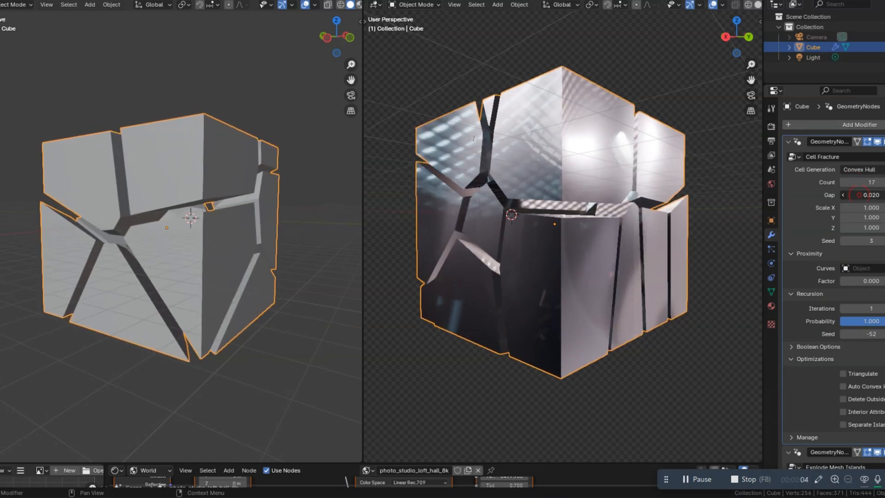
Adjust the Gap between the convex-hull fracture pieces of the cube.
{"action": "left_click_drag", "start_coordinate": [863, 194], "coordinate": [846, 194]}
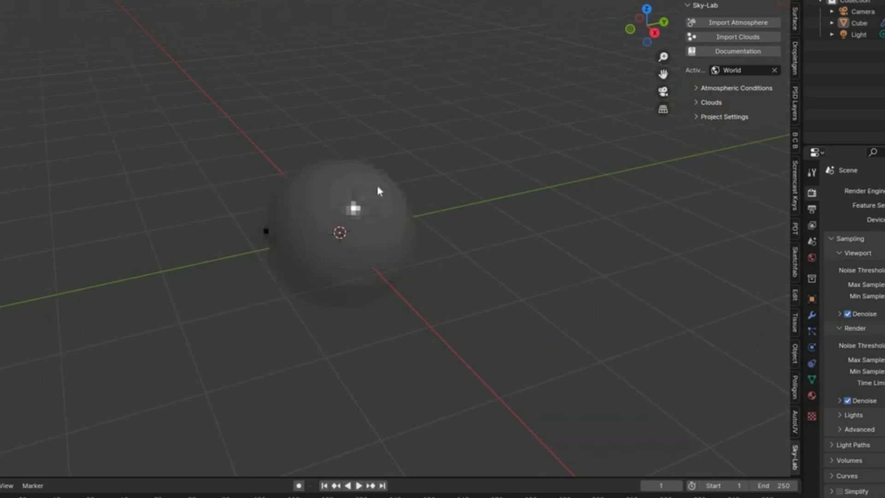
{"action": "left_click", "coordinate": [738, 22]}
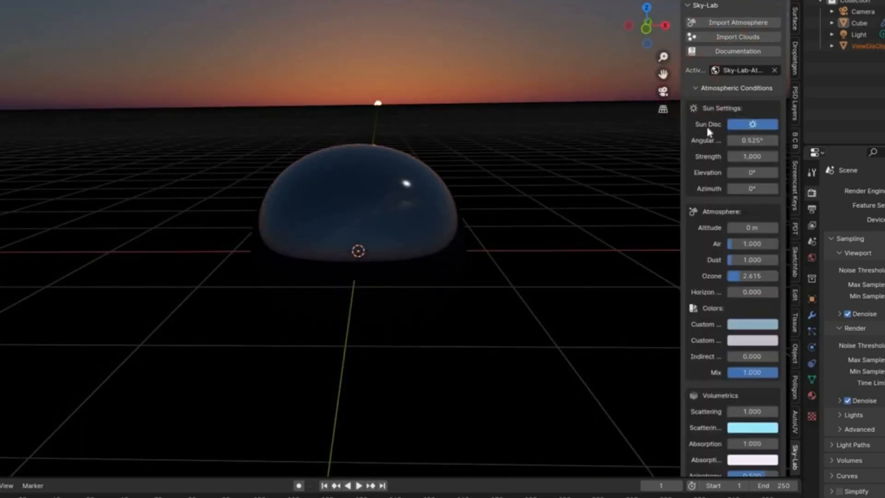
{"action": "type", "text": "10°"}
{"action": "type", "text": "10.000"}
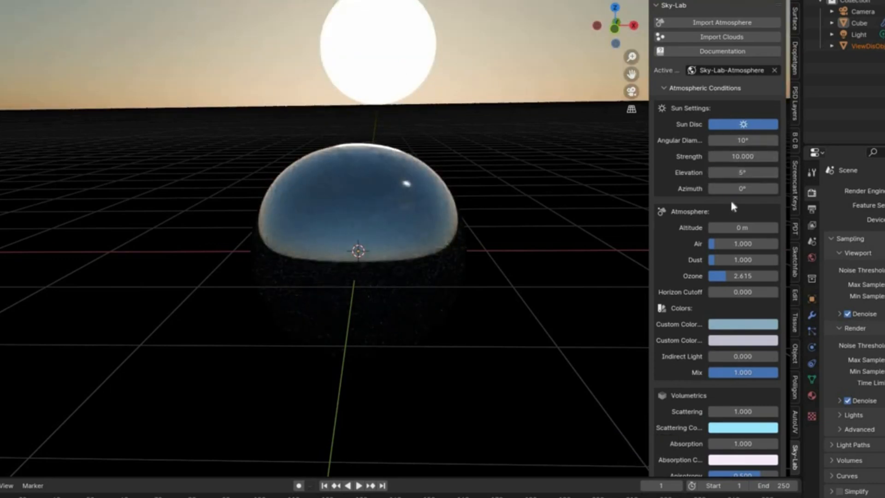
{"action": "scroll", "scroll_direction": "down", "scroll_amount": 3}
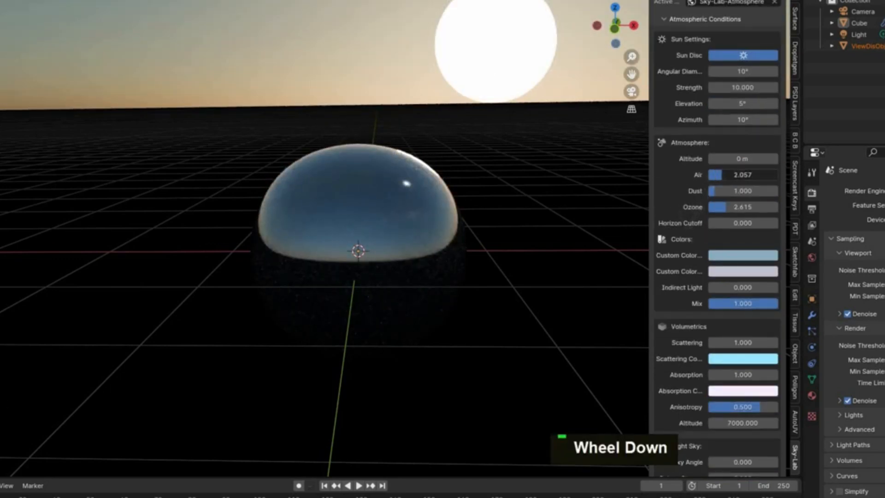
{"action": "scroll", "scroll_direction": "down", "scroll_amount": 3}
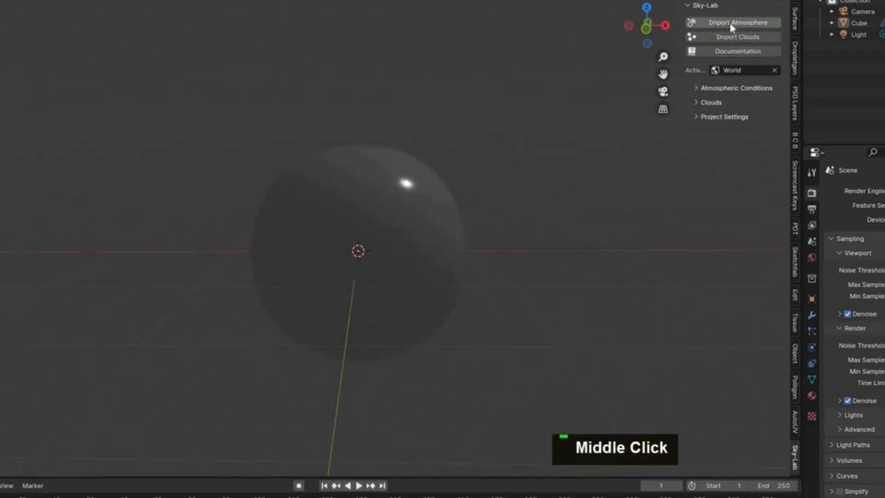
Re-import the Sky-Lab atmosphere, raise Dust, and adjust the lower sky settings.
{"action": "left_click", "coordinate": [731, 22]}
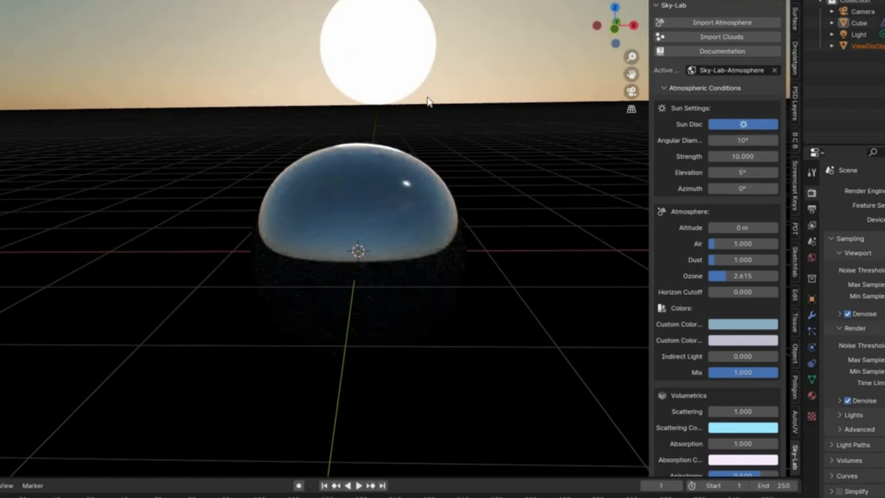
{"action": "scroll", "scroll_direction": "down", "scroll_amount": 3}
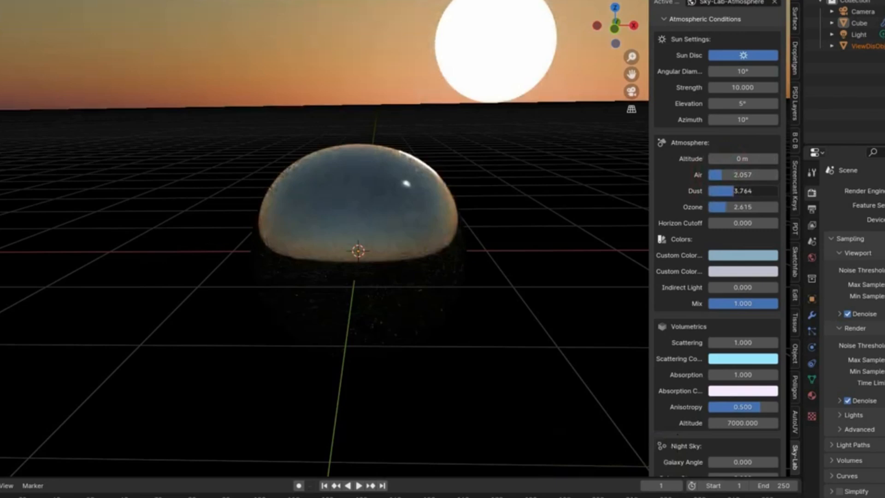
{"action": "left_click_drag", "start_coordinate": [717, 190], "coordinate": [744, 191]}
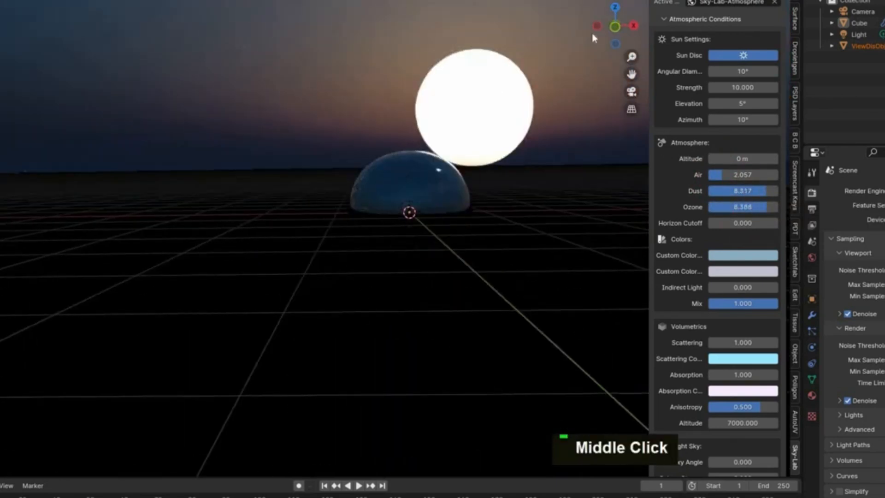
{"action": "scroll", "scroll_direction": "down", "scroll_amount": 3}
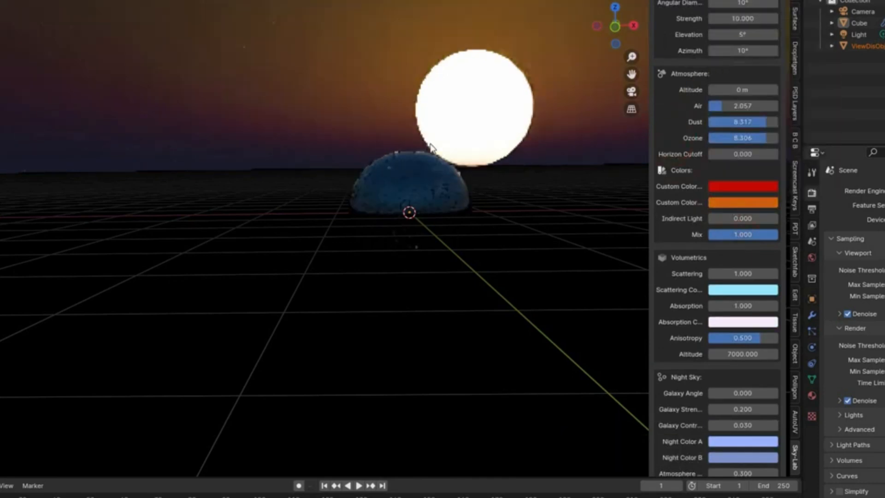
{"action": "scroll", "scroll_direction": "down", "scroll_amount": 3}
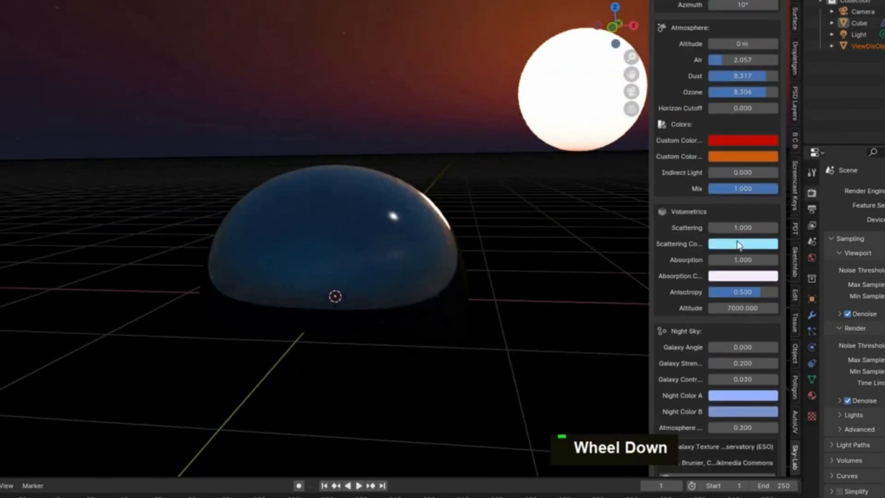
{"action": "left_click", "coordinate": [742, 243]}
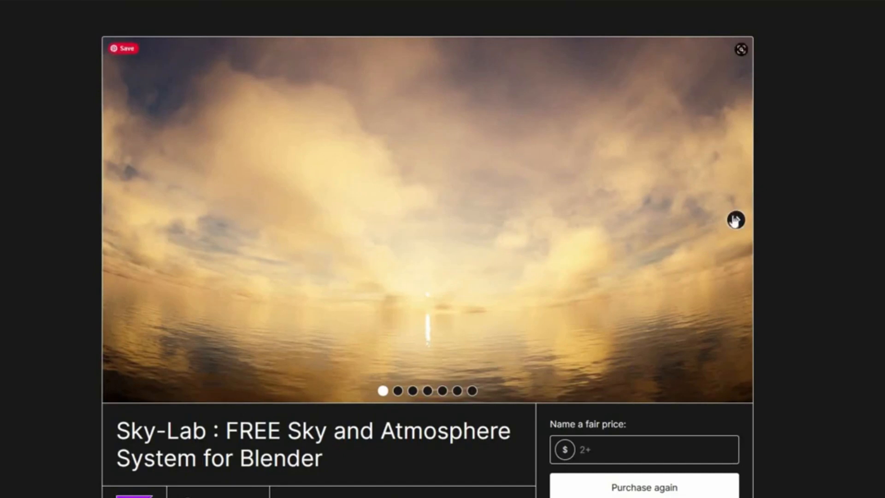
Show the starry night-over-the-sea Sky-Lab preview and scroll the page.
{"action": "left_click", "coordinate": [735, 220]}
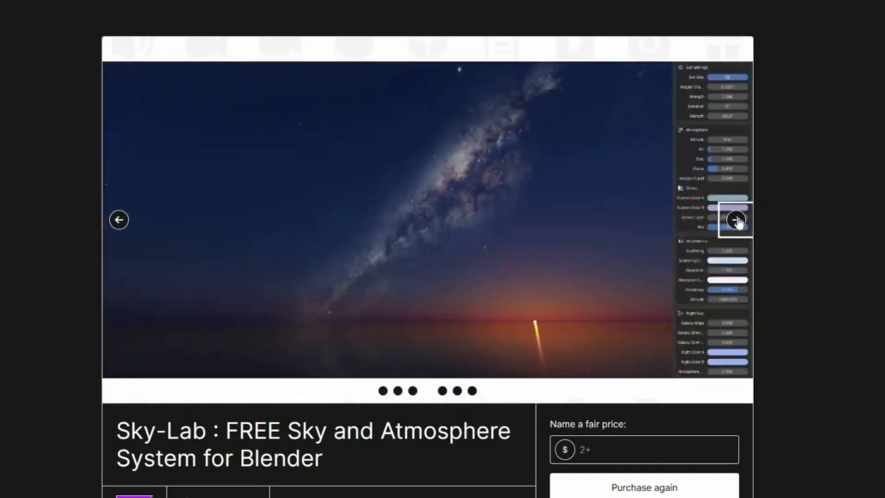
{"action": "scroll", "scroll_direction": "down", "scroll_amount": 3}
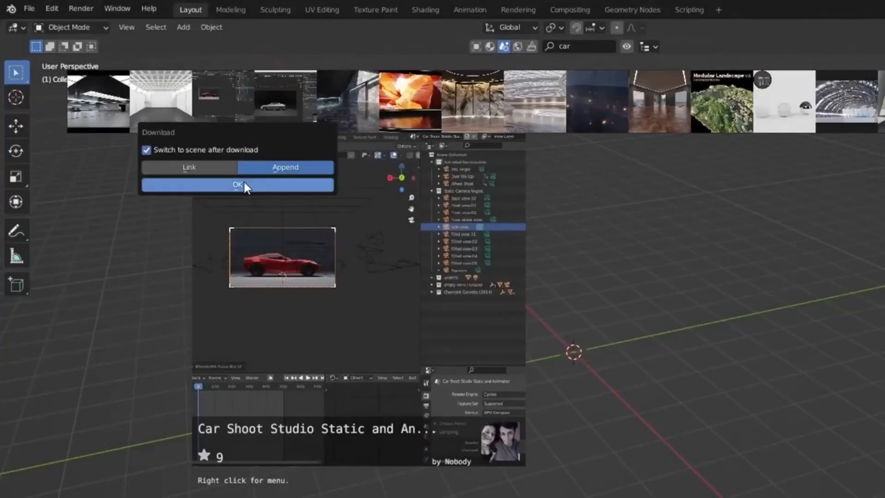
Confirm appending the downloaded Car Shoot Studio scene.
{"action": "left_click", "coordinate": [237, 185]}
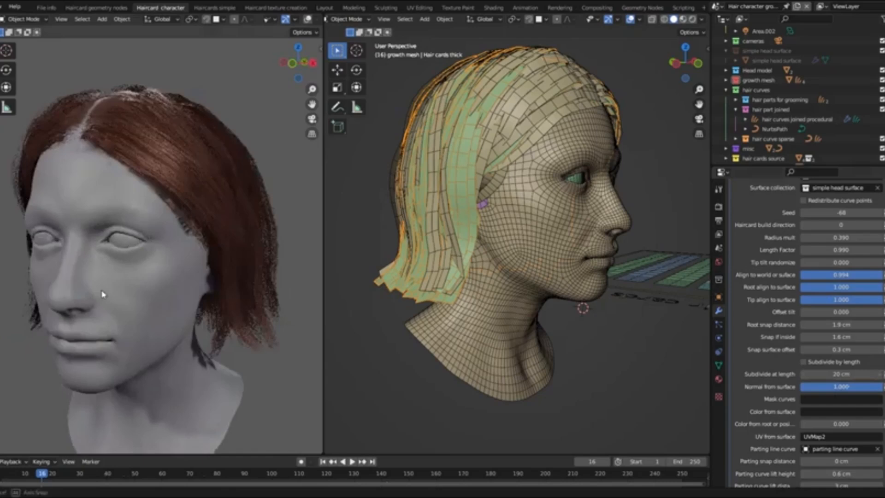
Browse the Haircards simple and UV Editing workspaces and the test hair card output.
{"action": "left_click", "coordinate": [218, 8]}
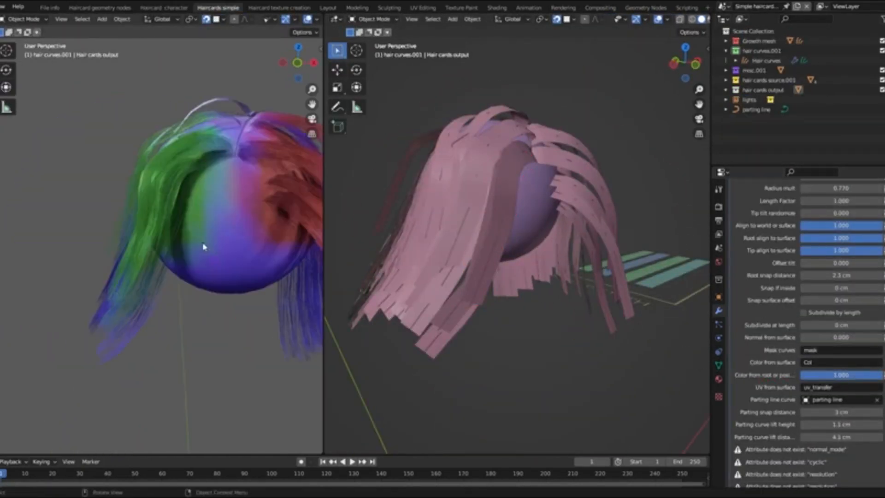
{"action": "left_click", "coordinate": [431, 8]}
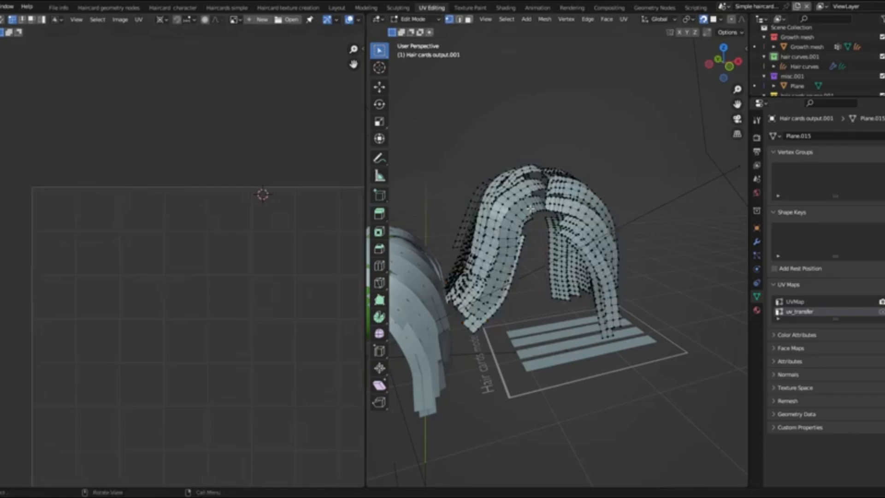
{"action": "left_click", "coordinate": [226, 8]}
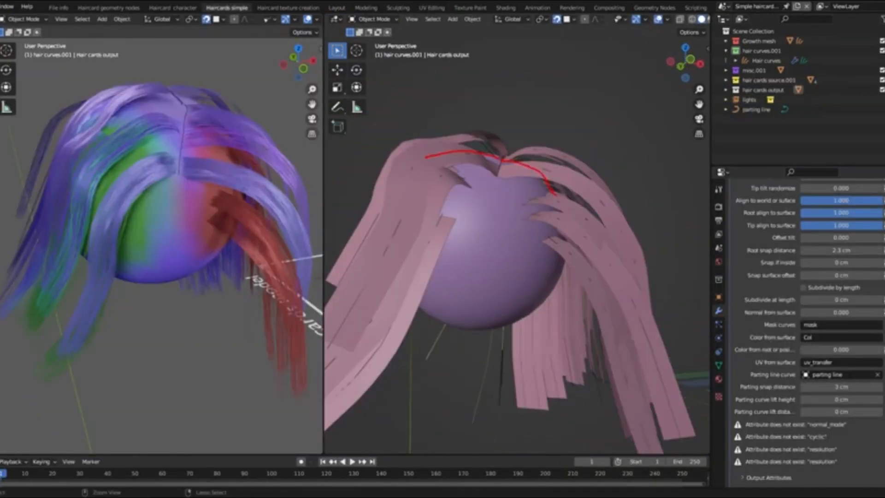
{"action": "left_click", "coordinate": [162, 7]}
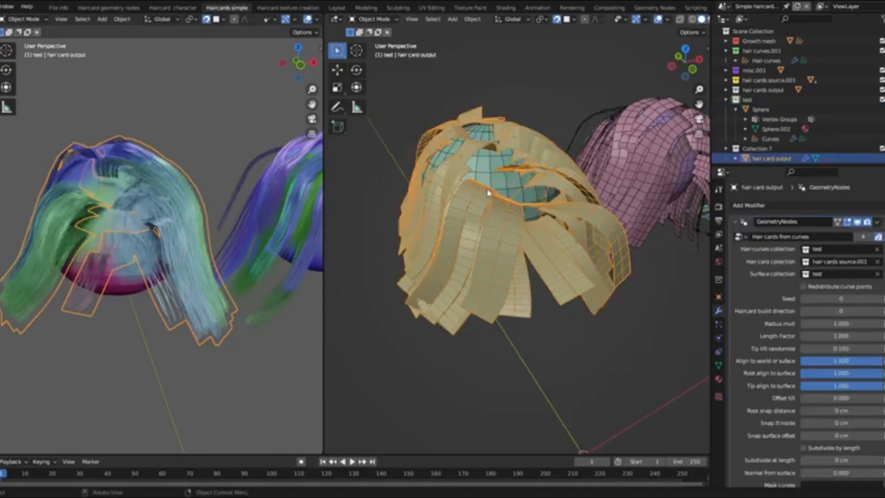
Return to the character head and isolate the joined procedural hair curves in Local View.
{"action": "left_click", "coordinate": [183, 7]}
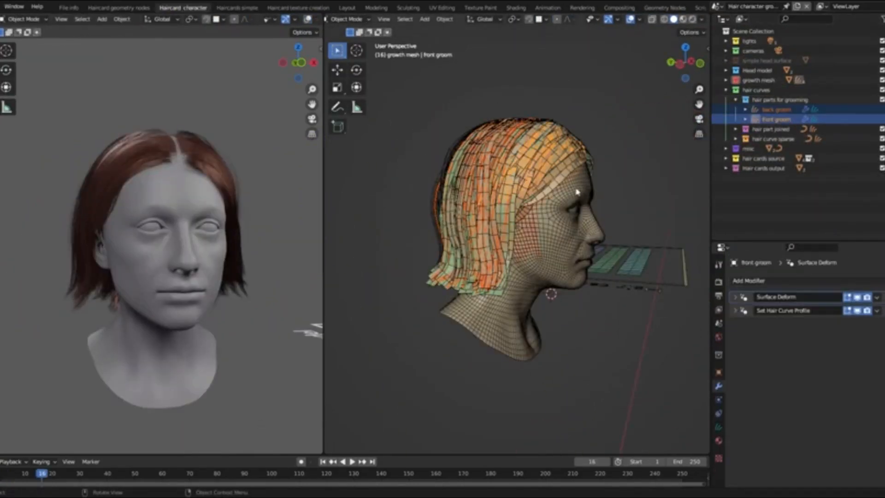
{"action": "left_click", "coordinate": [796, 138]}
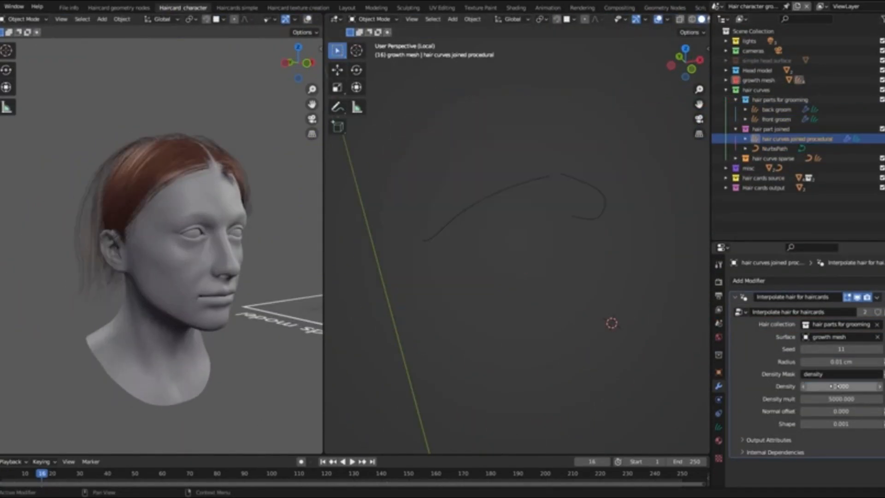
{"action": "left_click", "coordinate": [772, 206]}
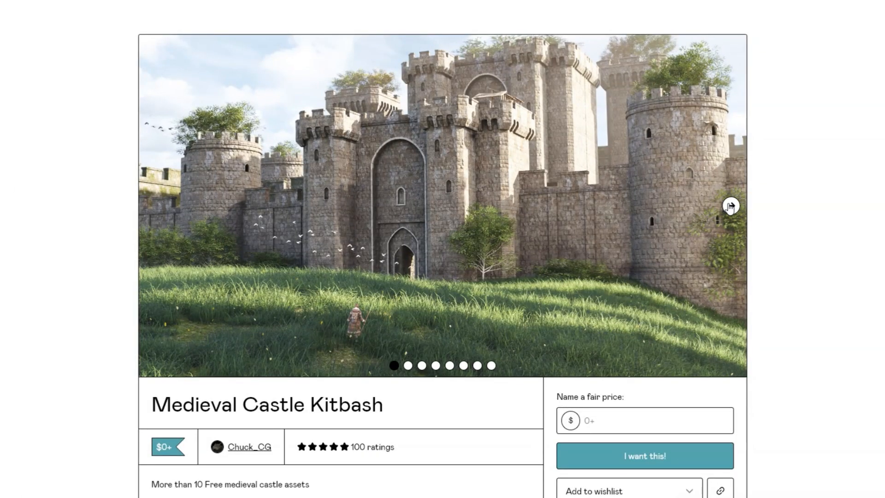
Advance through the first castle kitbash preview images and scroll the page.
{"action": "left_click", "coordinate": [729, 205]}
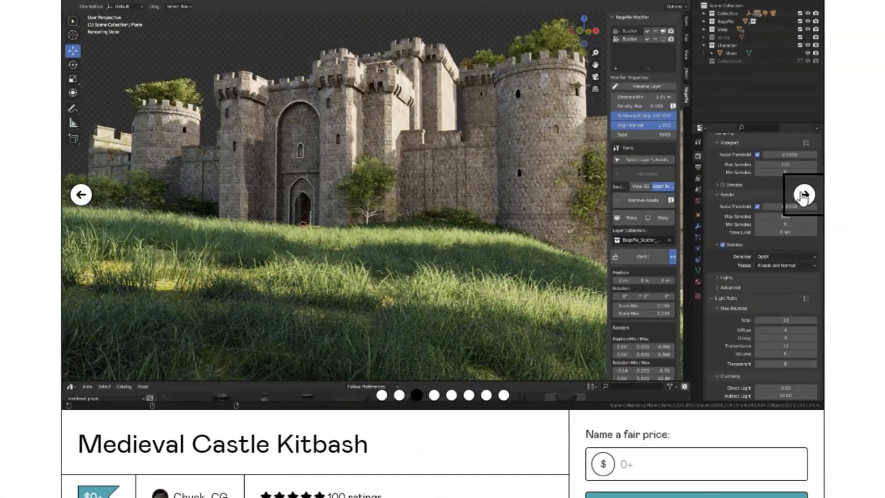
{"action": "left_click", "coordinate": [802, 195]}
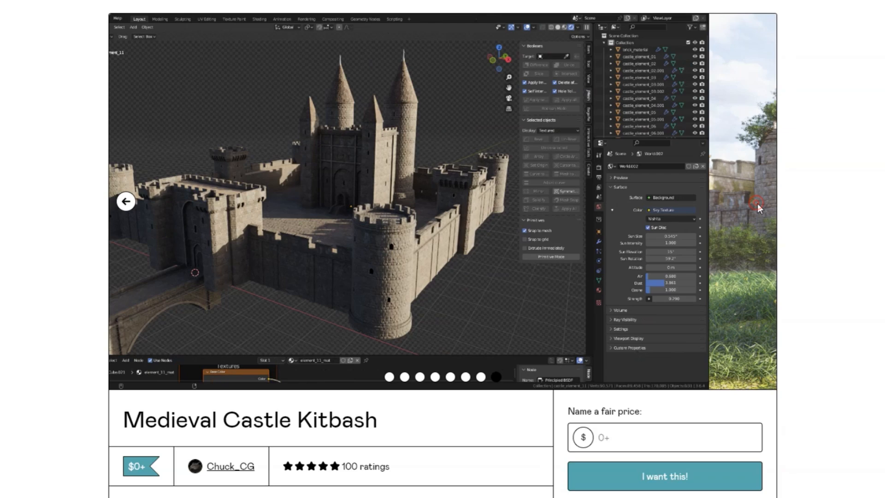
{"action": "scroll", "scroll_direction": "down", "scroll_amount": 3}
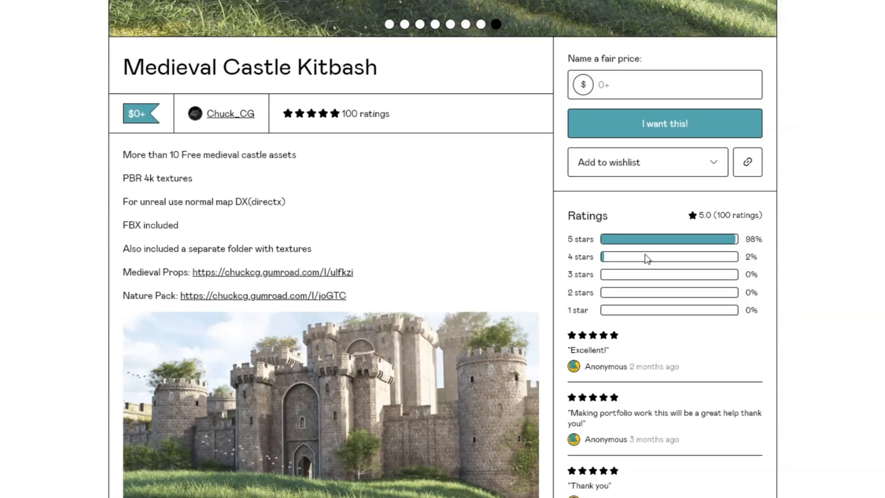
{"action": "scroll", "scroll_direction": "down", "scroll_amount": 3}
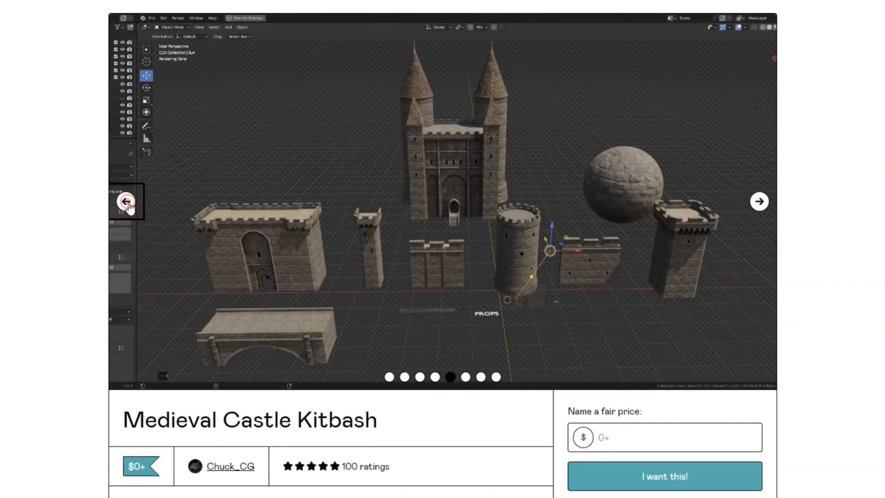
Cycle back and forth through previews, ending on the castle above a wooded hill.
{"action": "left_click", "coordinate": [127, 200]}
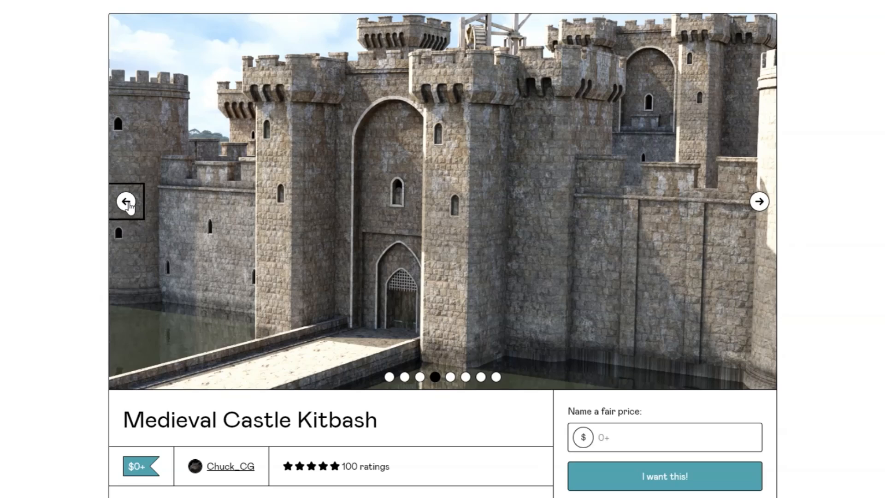
{"action": "left_click", "coordinate": [128, 200]}
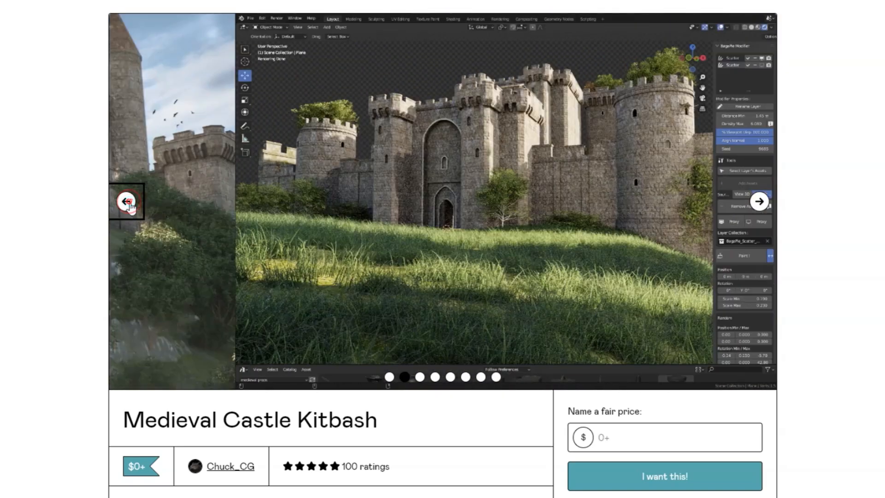
{"action": "left_click", "coordinate": [758, 201]}
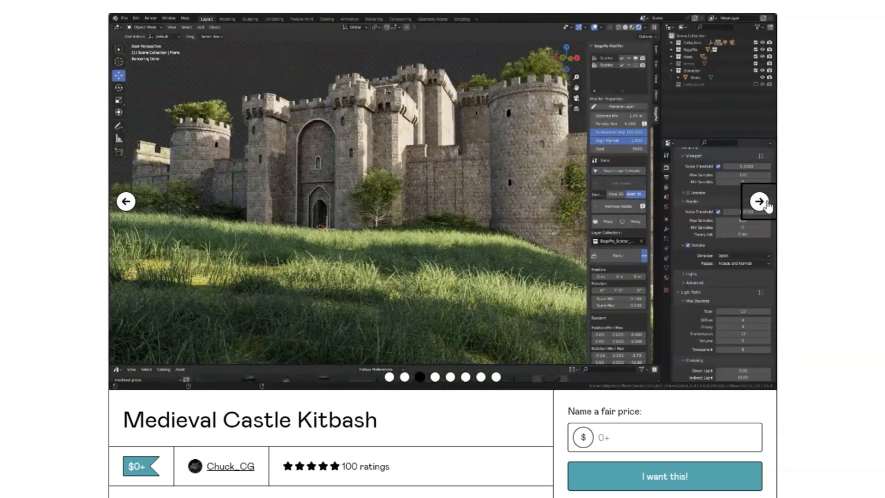
{"action": "left_click", "coordinate": [758, 200]}
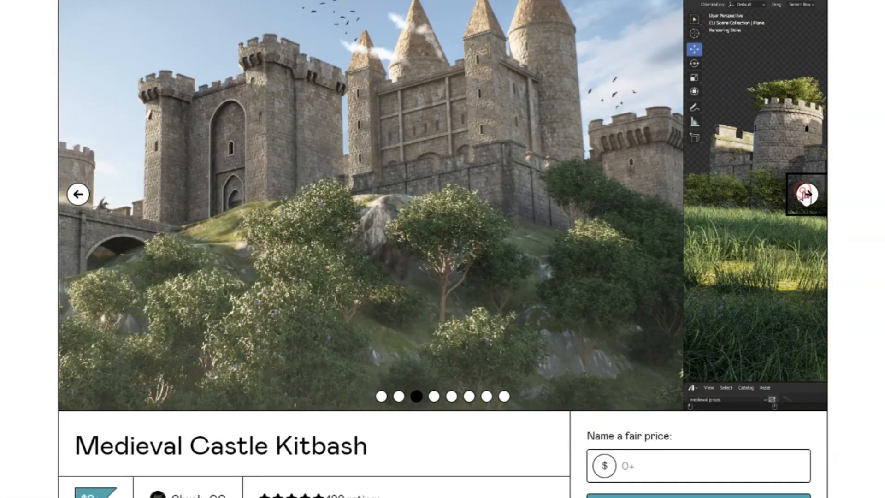
{"action": "left_click", "coordinate": [806, 193]}
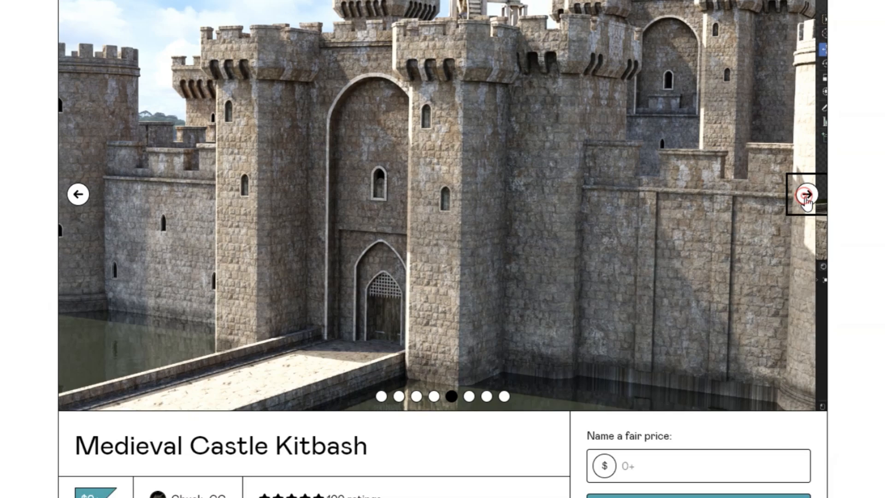
{"action": "left_click", "coordinate": [806, 193]}
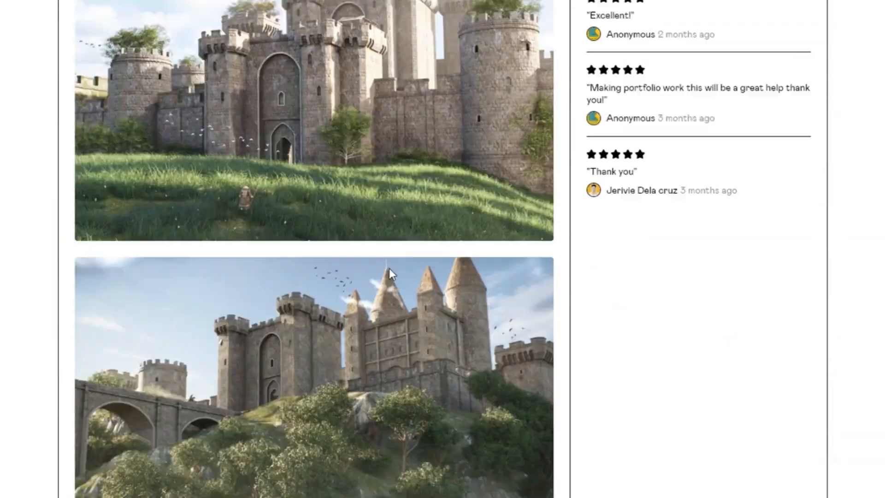
{"action": "left_click", "coordinate": [79, 194]}
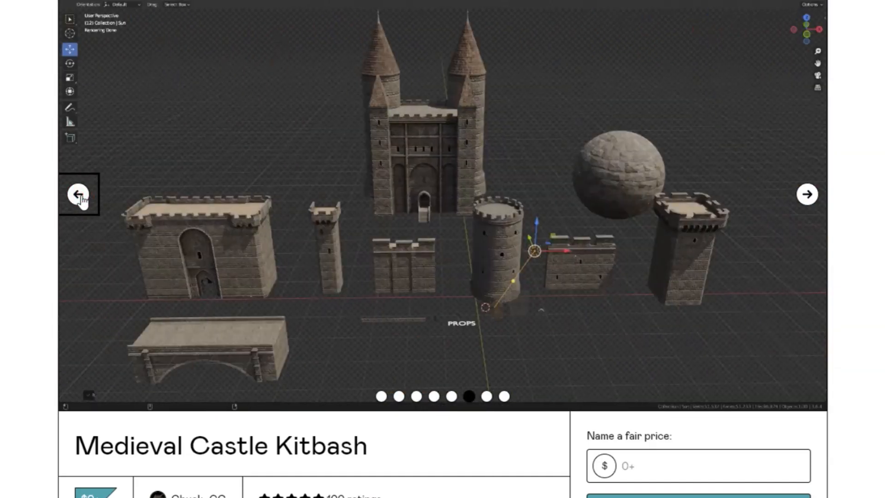
{"action": "left_click", "coordinate": [79, 194]}
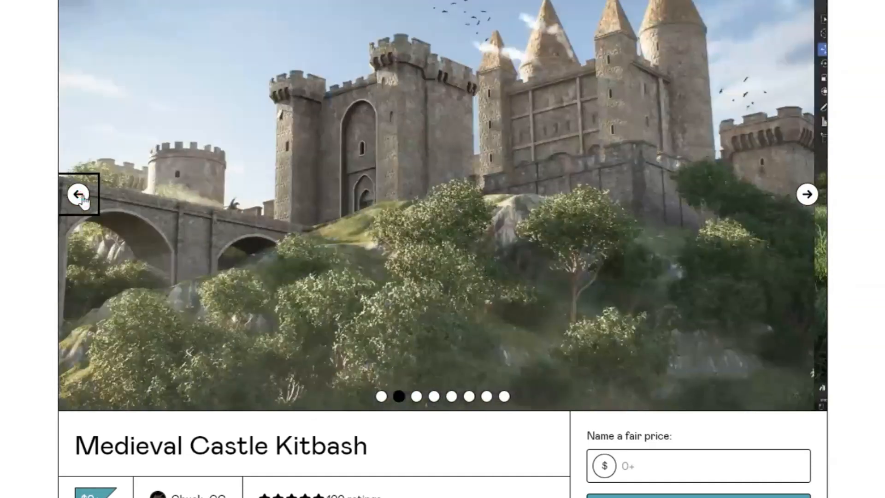
{"action": "left_click", "coordinate": [806, 194]}
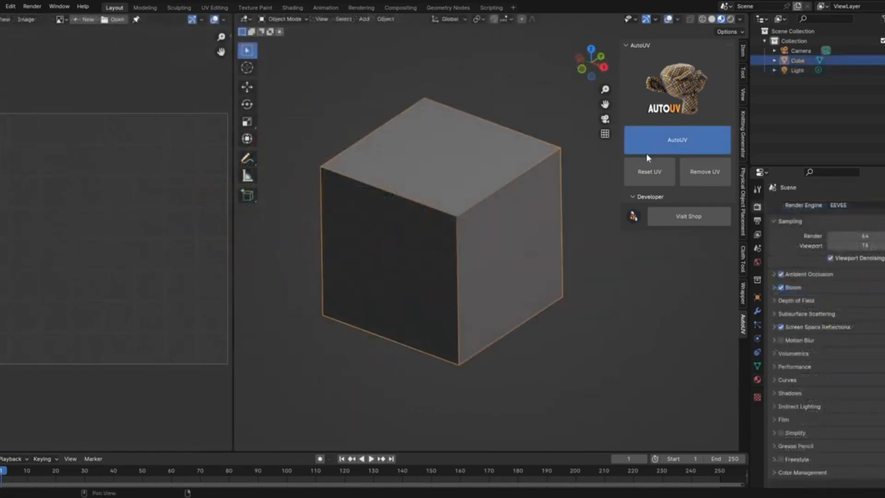
AutoUV-unwrap the cube and toggle Edit Mode to inspect its six-square UV layout.
{"action": "left_click", "coordinate": [677, 139]}
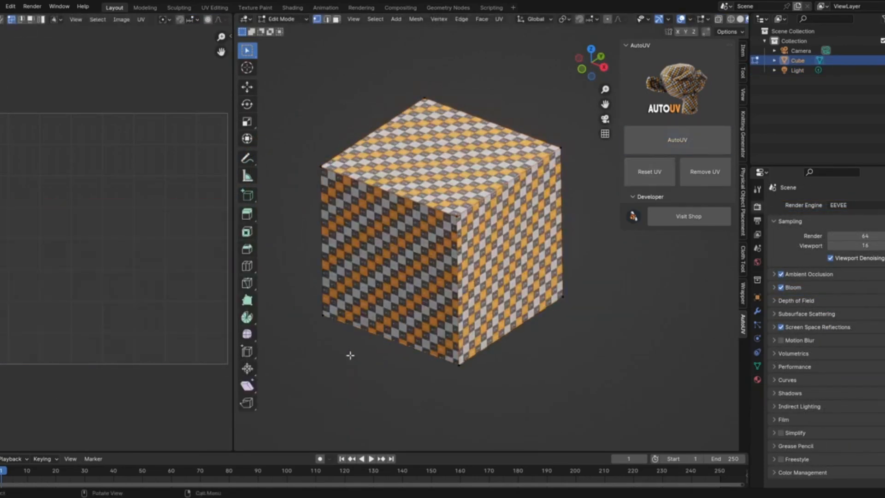
{"action": "key", "text": "Tab"}
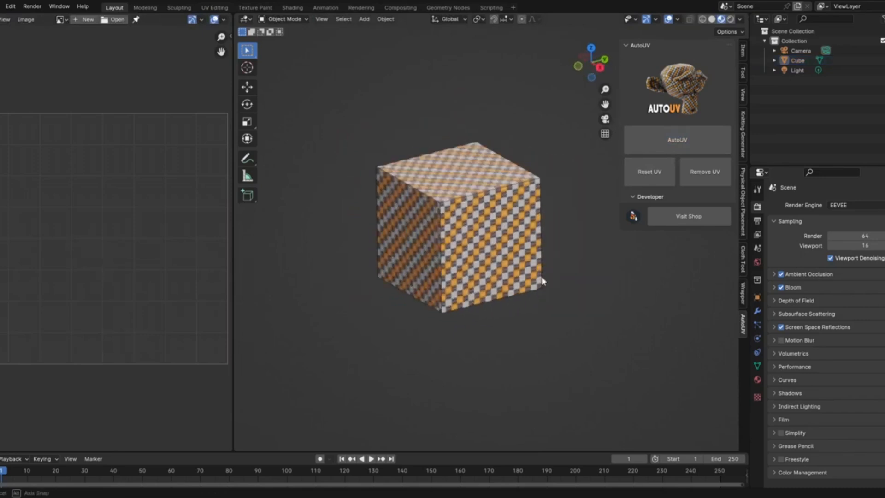
{"action": "key", "text": "Tab"}
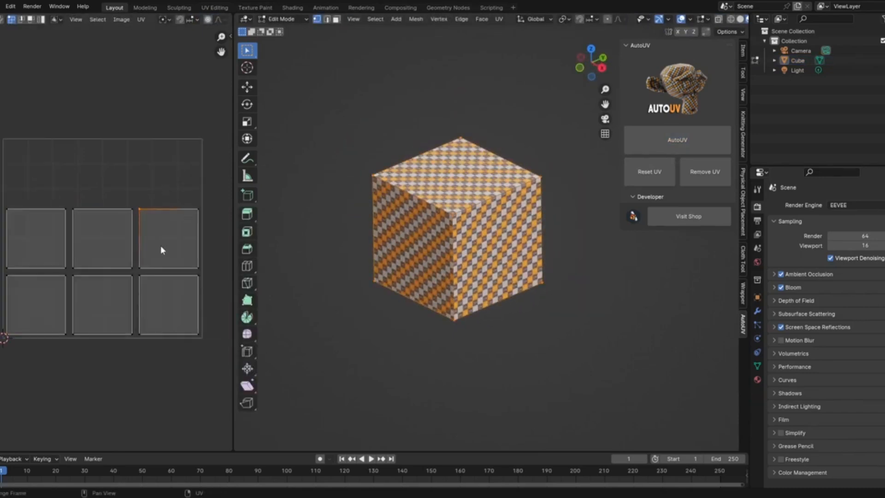
{"action": "key", "text": "Tab"}
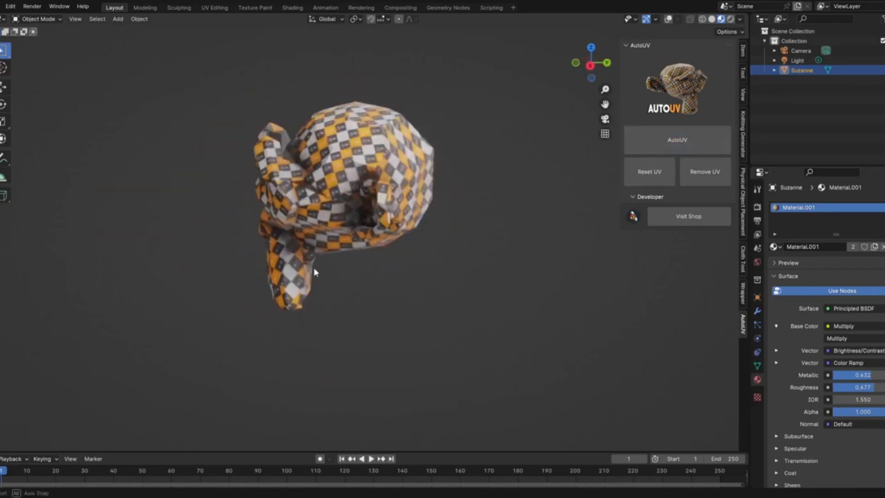
Orbit to Suzanne, apply AutoUV, and toggle Edit Mode to check the result.
{"action": "left_click_drag", "start_coordinate": [314, 272], "coordinate": [503, 278]}
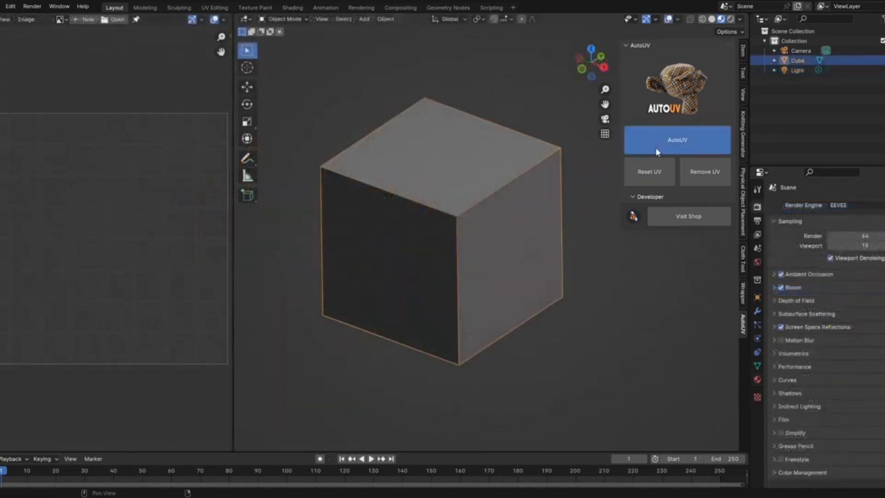
{"action": "left_click", "coordinate": [676, 140]}
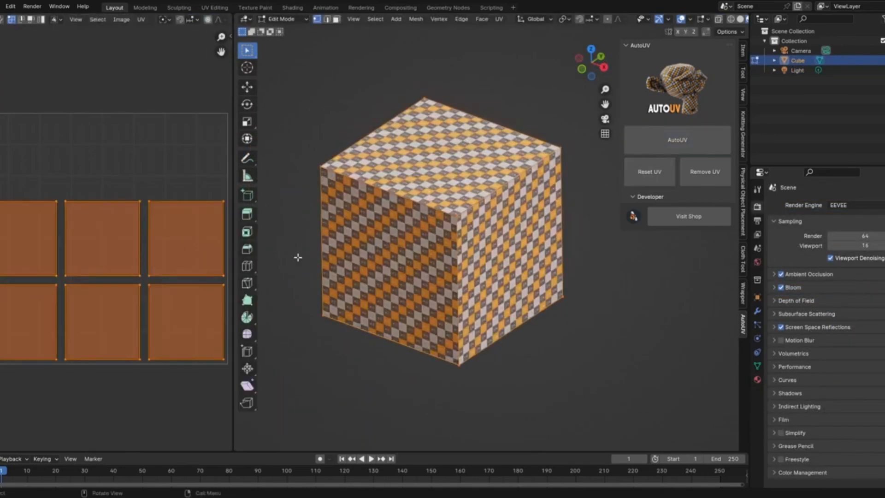
{"action": "key", "text": "Tab"}
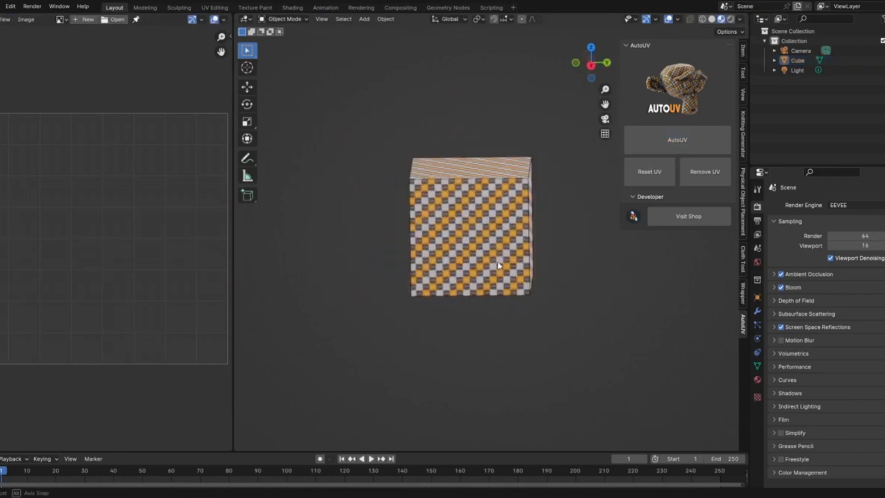
{"action": "key", "text": "Tab"}
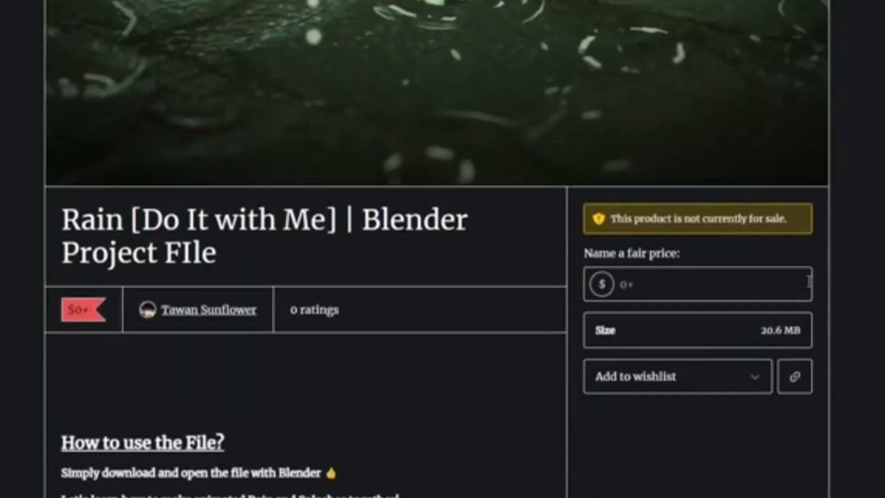
Scroll through the Rain Blender Project File description.
{"action": "scroll", "scroll_direction": "down", "scroll_amount": 3}
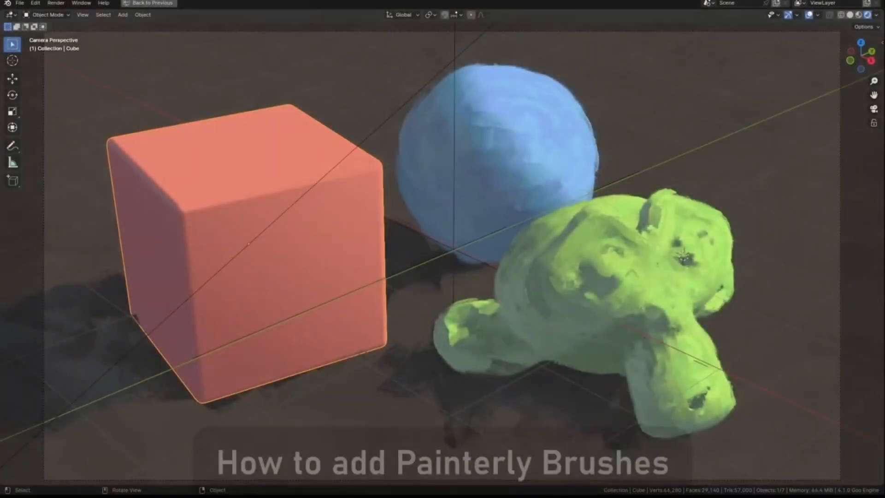
Add the Painterly Brushes V2 geometry nodes modifier to the cube and orbit to view strokes.
{"action": "left_click", "coordinate": [148, 3]}
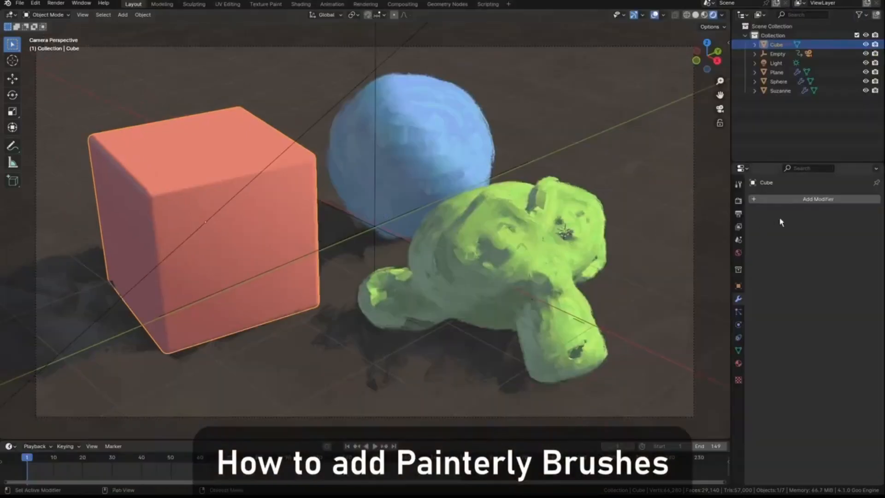
{"action": "left_click", "coordinate": [818, 198]}
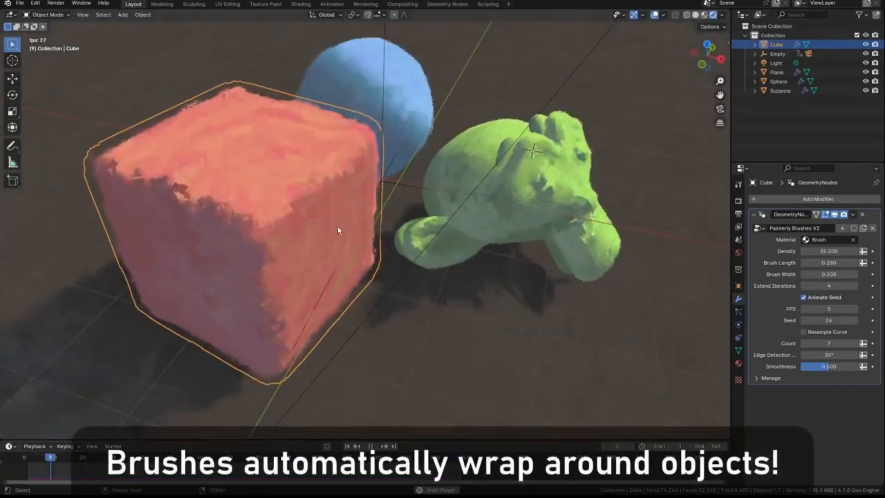
{"action": "left_click_drag", "start_coordinate": [338, 229], "coordinate": [390, 192]}
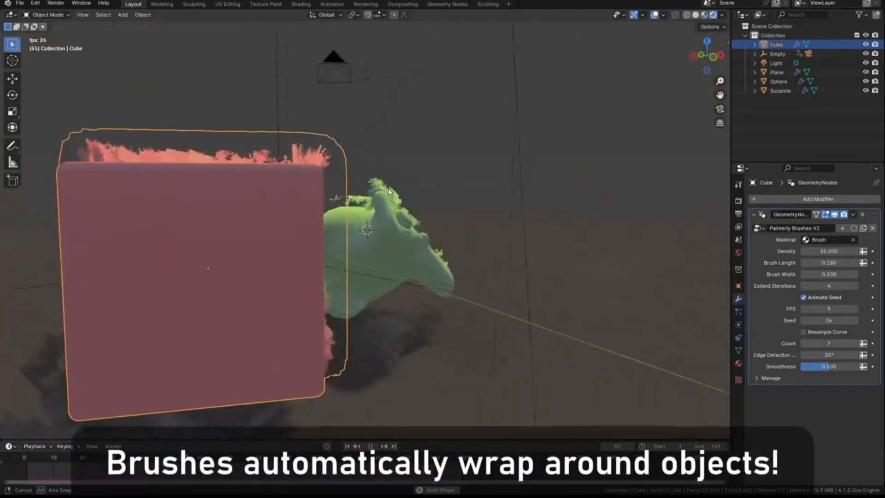
{"action": "left_click", "coordinate": [370, 445]}
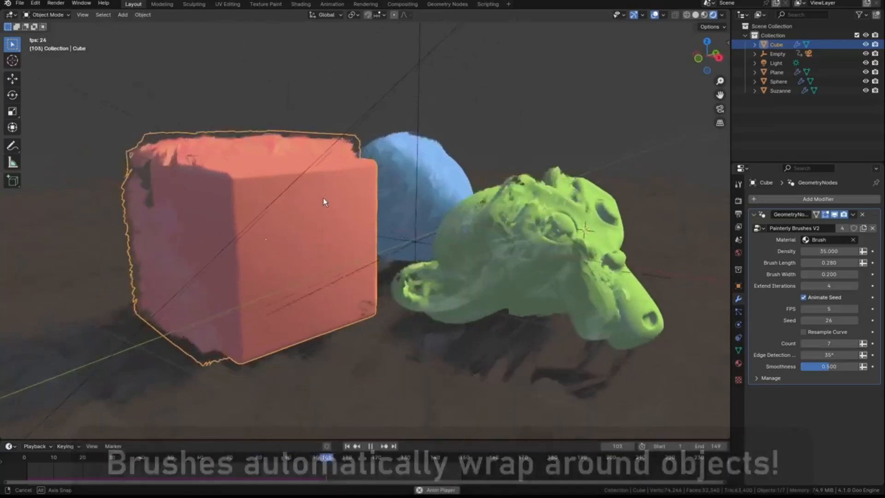